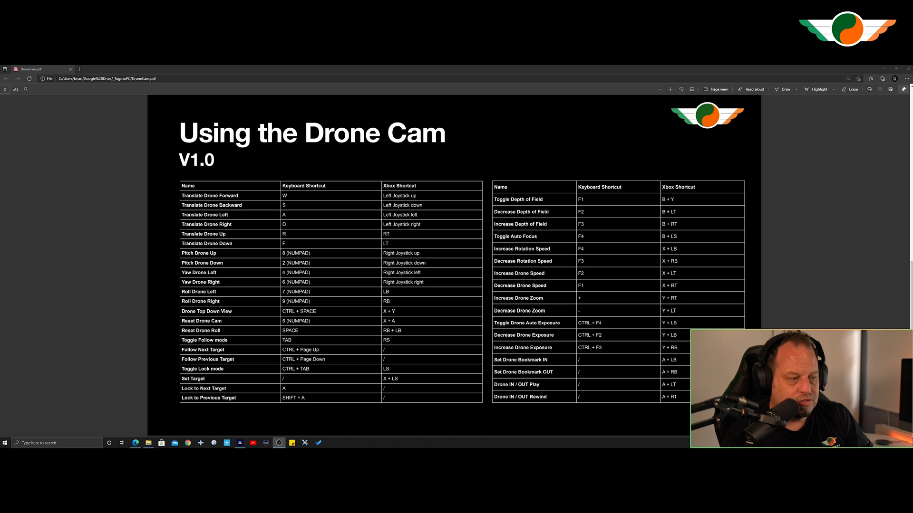
Step: Open Controls Options from the pause menu and return to flight with the Camera panel shown
click(239, 443)
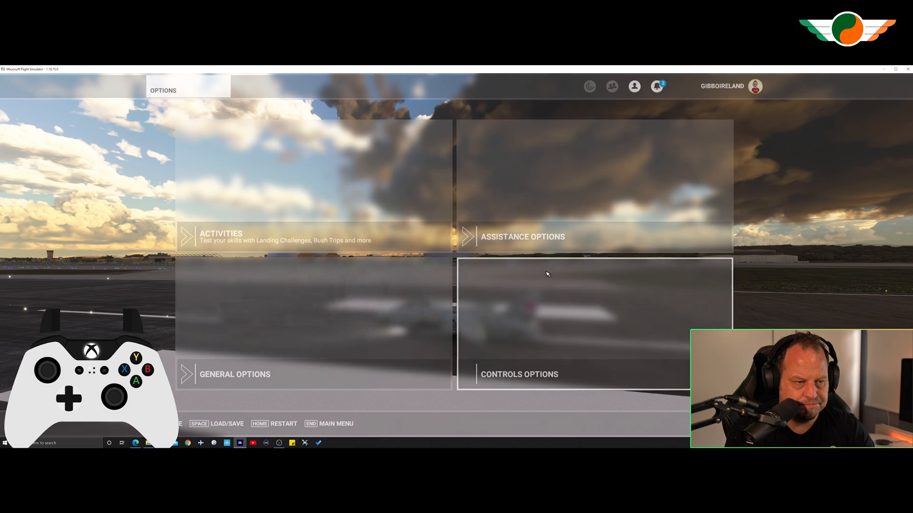
click(519, 374)
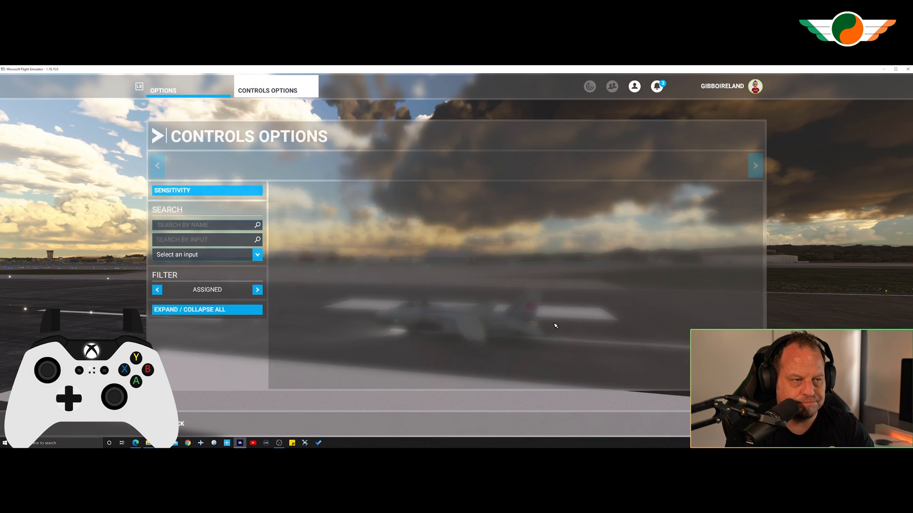
click(526, 160)
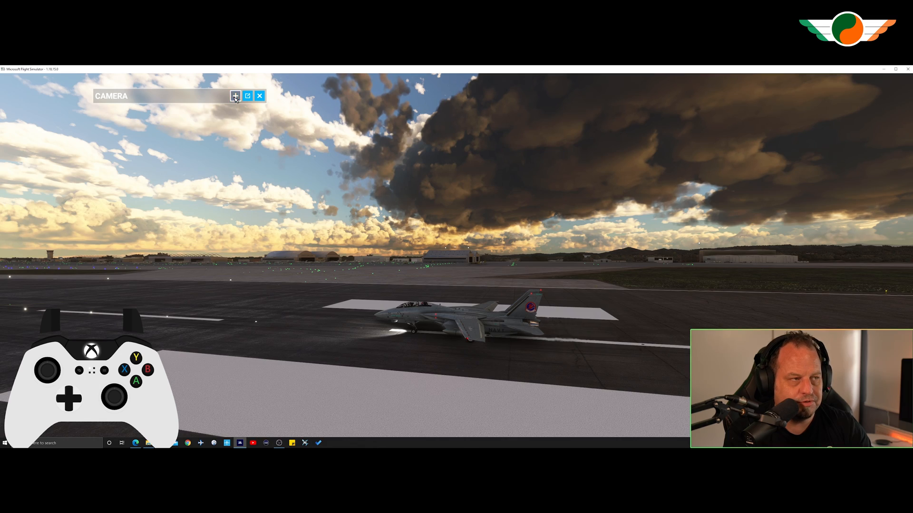
Step: Expand the Camera panel's showcase drone settings, then close it on a nose close-up
click(234, 96)
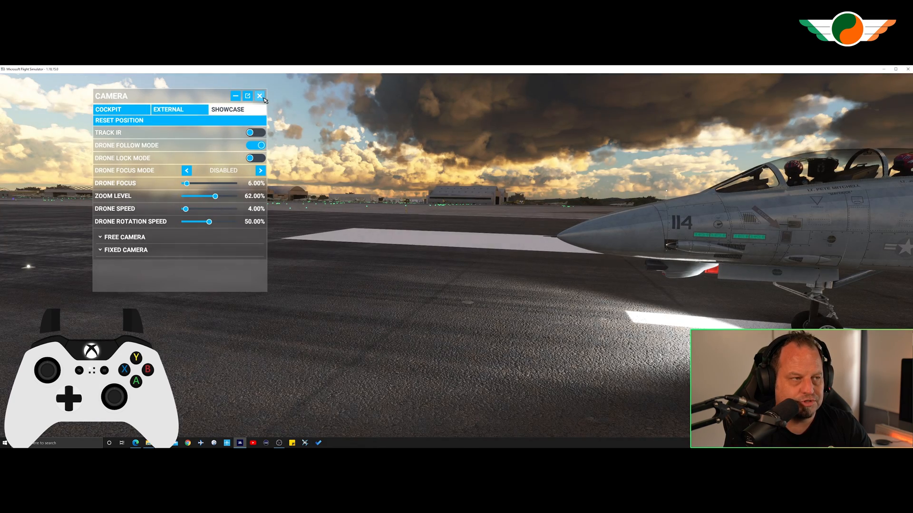
click(260, 95)
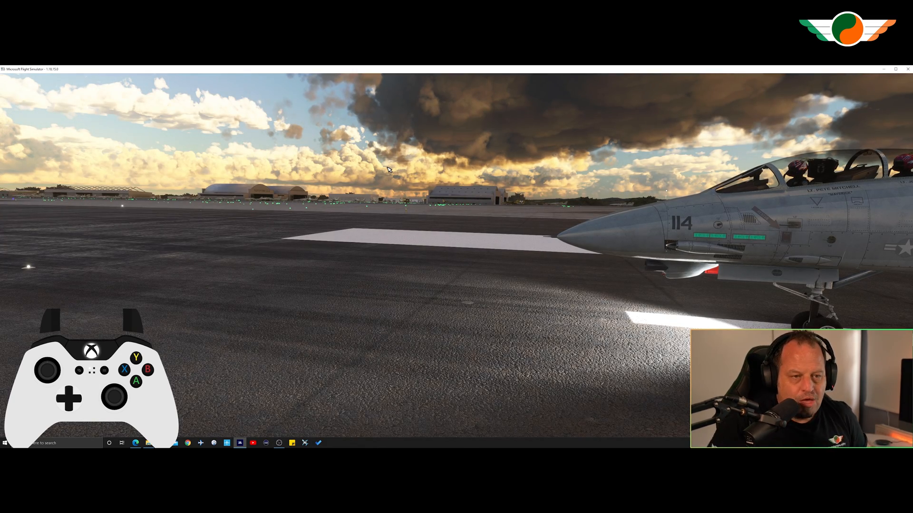